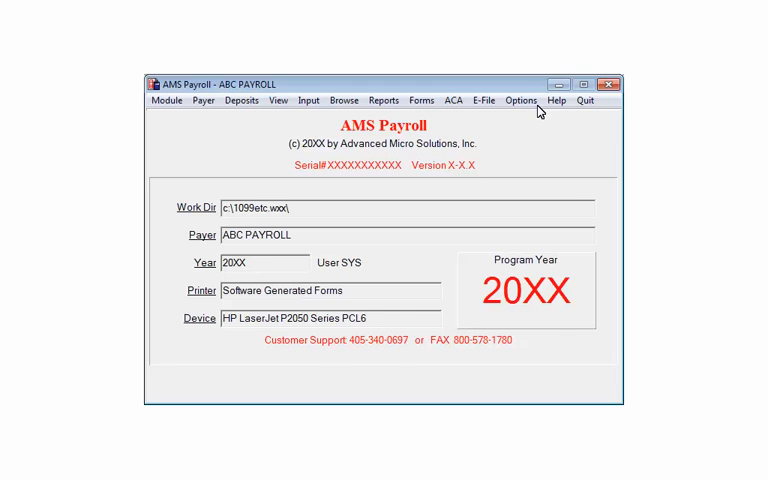
# Start the Magnetic Media Filer from the Options utility menu
pyautogui.click(520, 100)
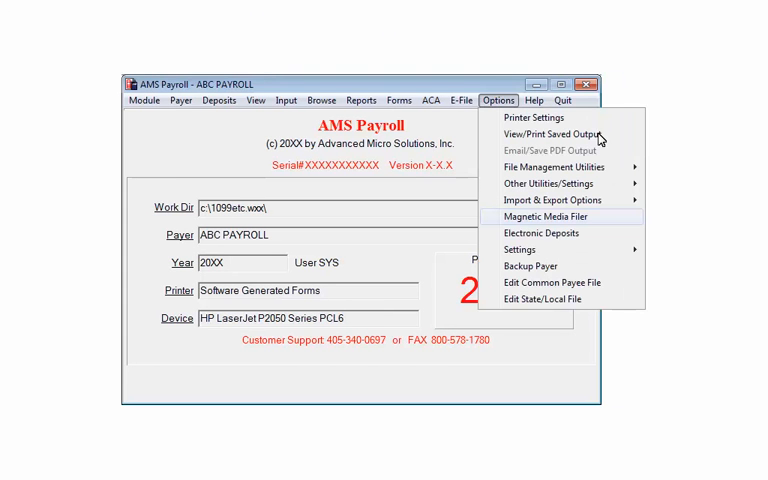
pyautogui.click(540, 214)
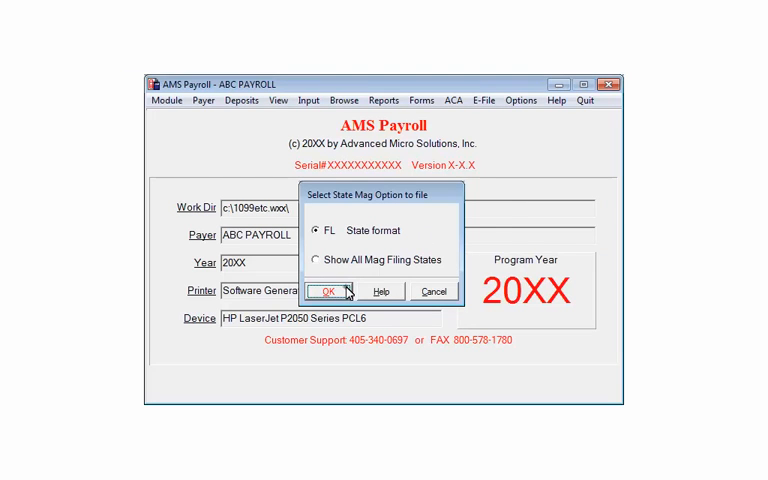
# Accept FL State format, the Create XML Form Z reminder, and the filing directory
pyautogui.click(328, 292)
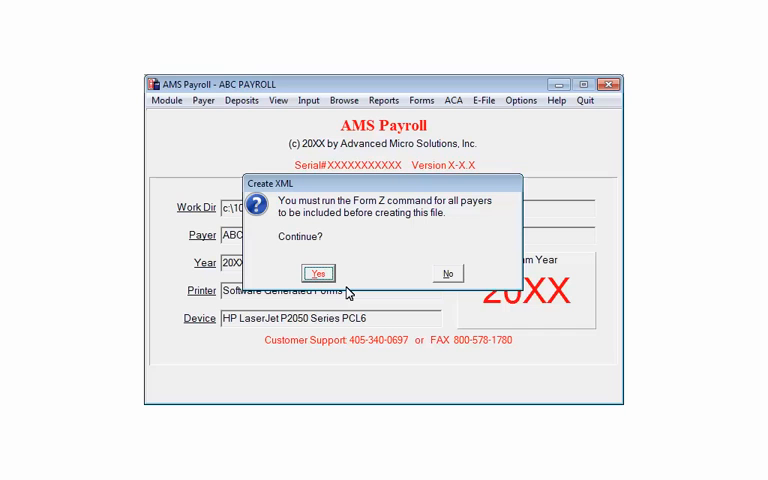
pyautogui.moveTo(348, 292)
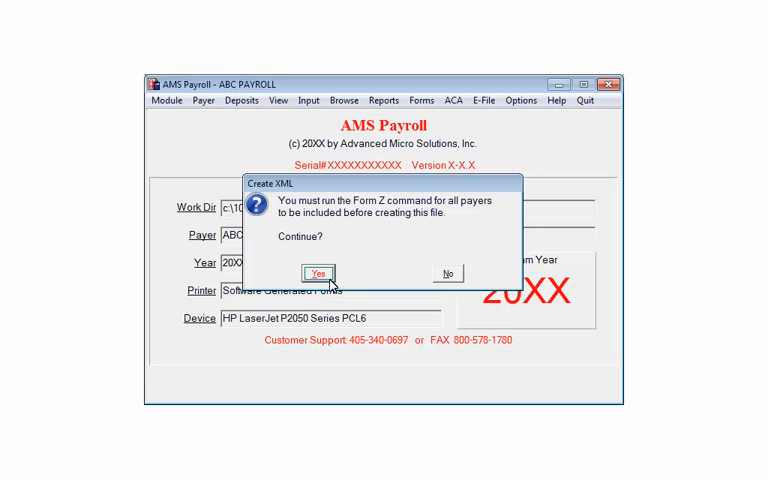
pyautogui.click(316, 274)
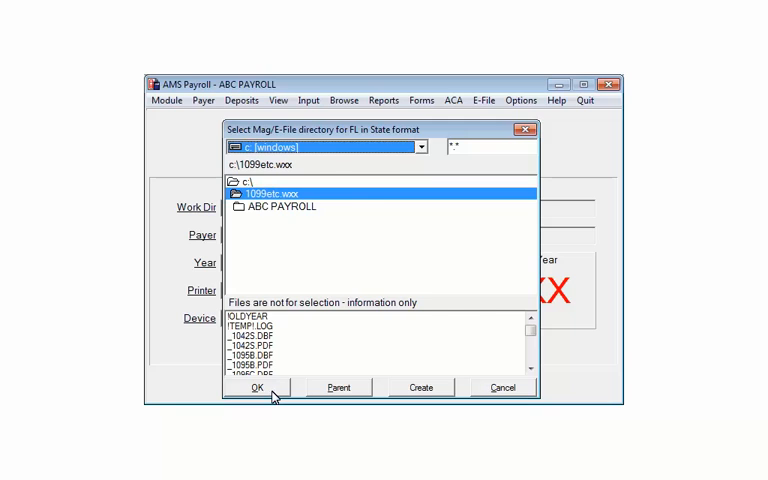
pyautogui.click(256, 388)
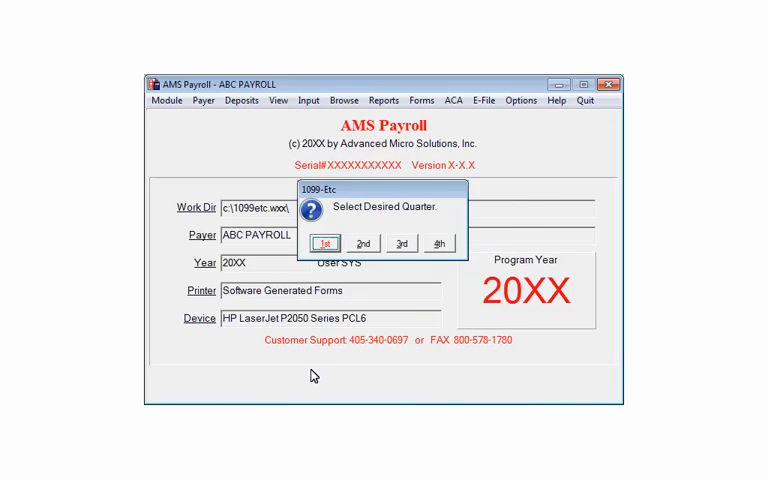
# Choose the quarter the Florida electronic file should cover
pyautogui.click(324, 244)
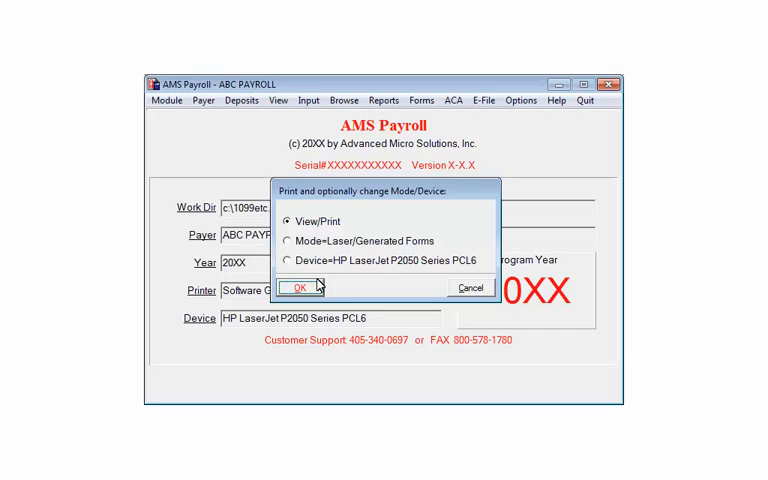
# Keep View/Print as the output mode and confirm it
pyautogui.click(300, 288)
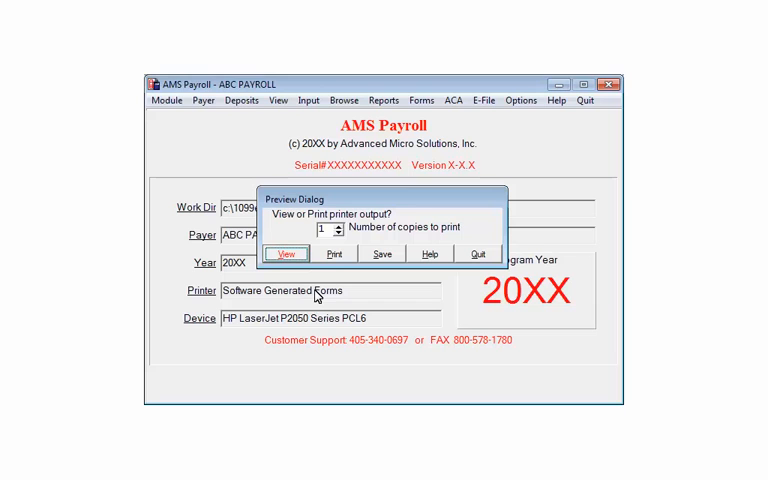
pyautogui.moveTo(492, 268)
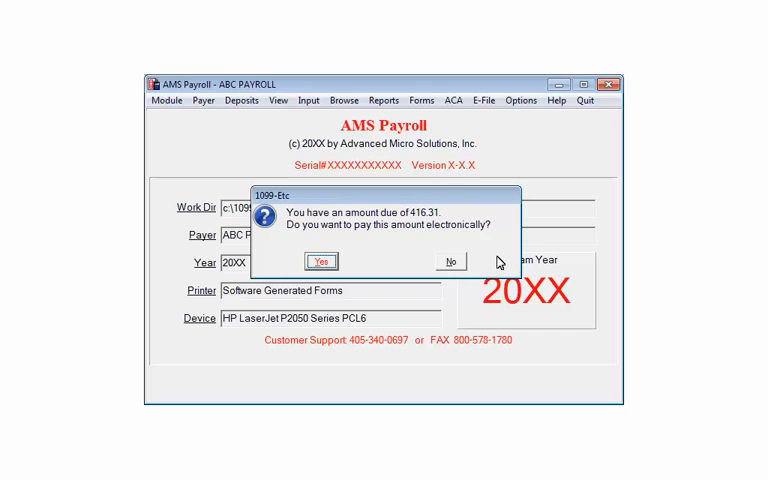
pyautogui.moveTo(332, 272)
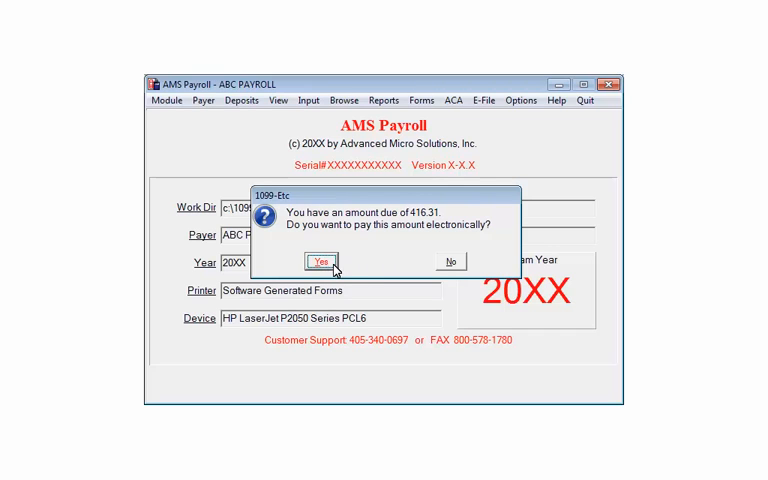
# Pay the 416.31 due electronically and confirm the bank payment information
pyautogui.click(320, 260)
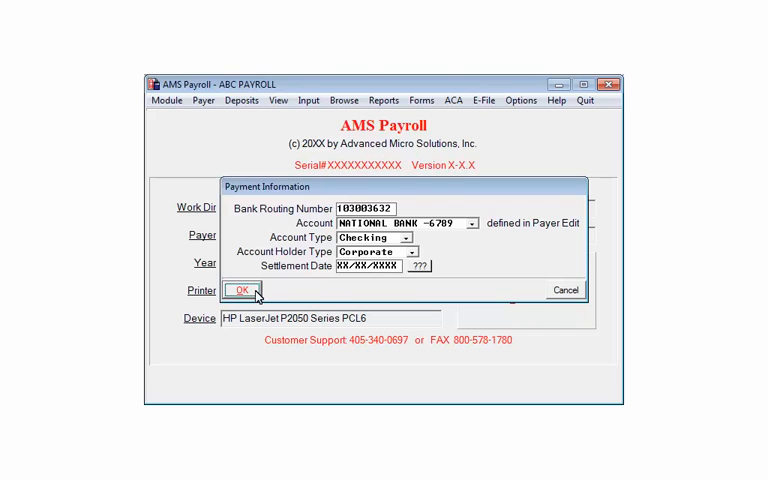
pyautogui.click(240, 288)
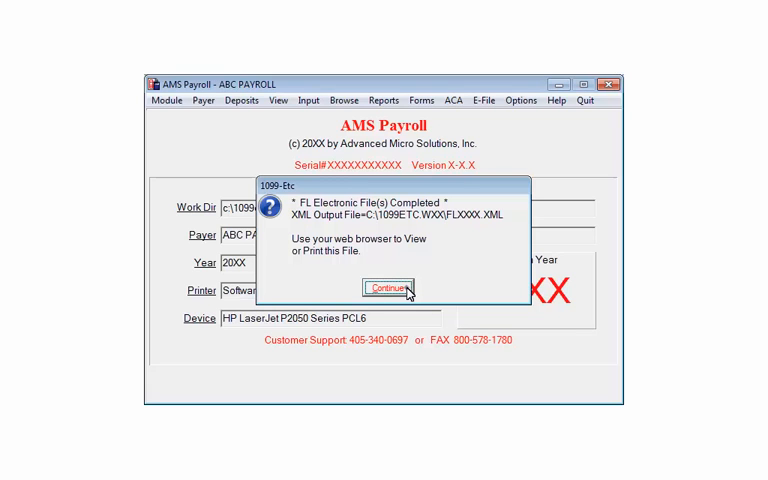
# Continue past the FL Electronic File Completed notice to Process Complete
pyautogui.click(386, 288)
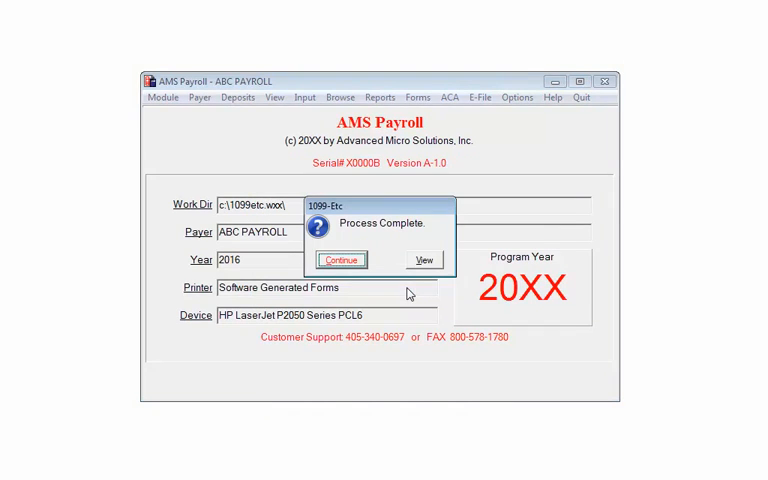